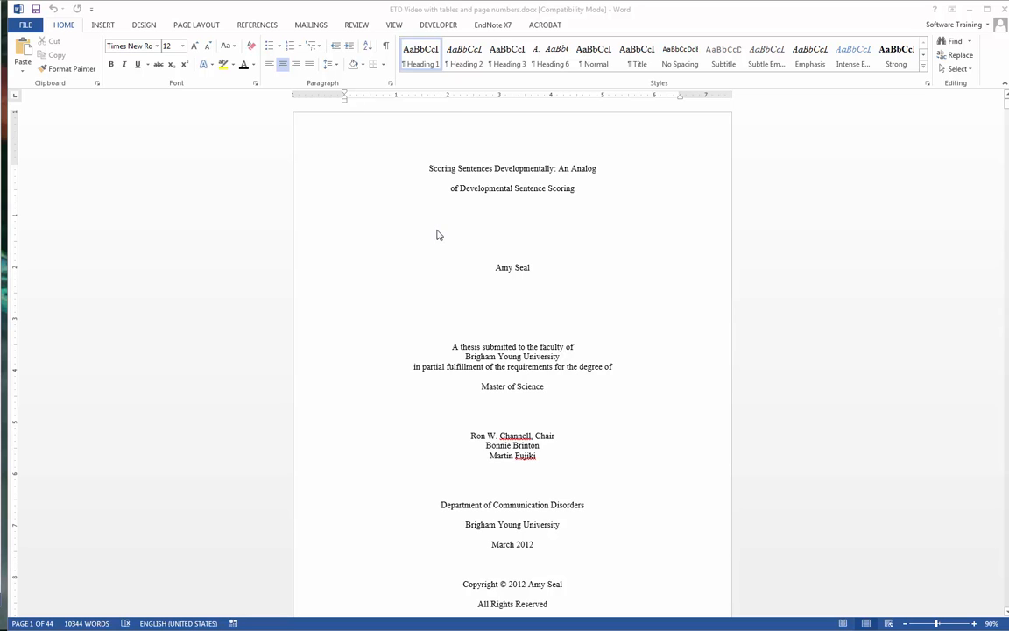
# Step: Start a Save As of the thesis with the Desktop as the target folder
pyautogui.click(24, 25)
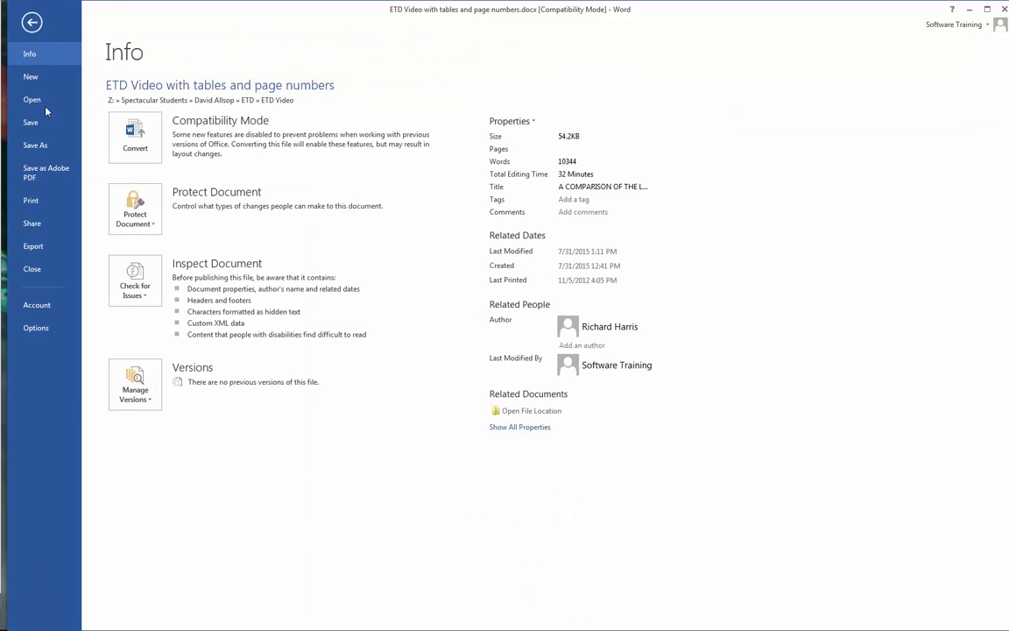
pyautogui.click(35, 143)
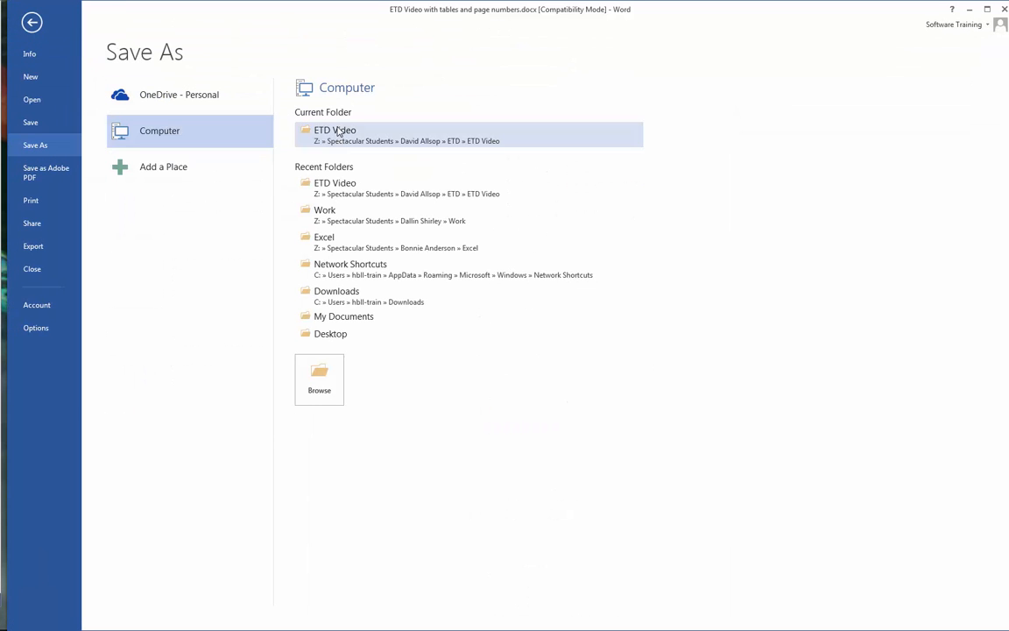
pyautogui.moveTo(329, 332)
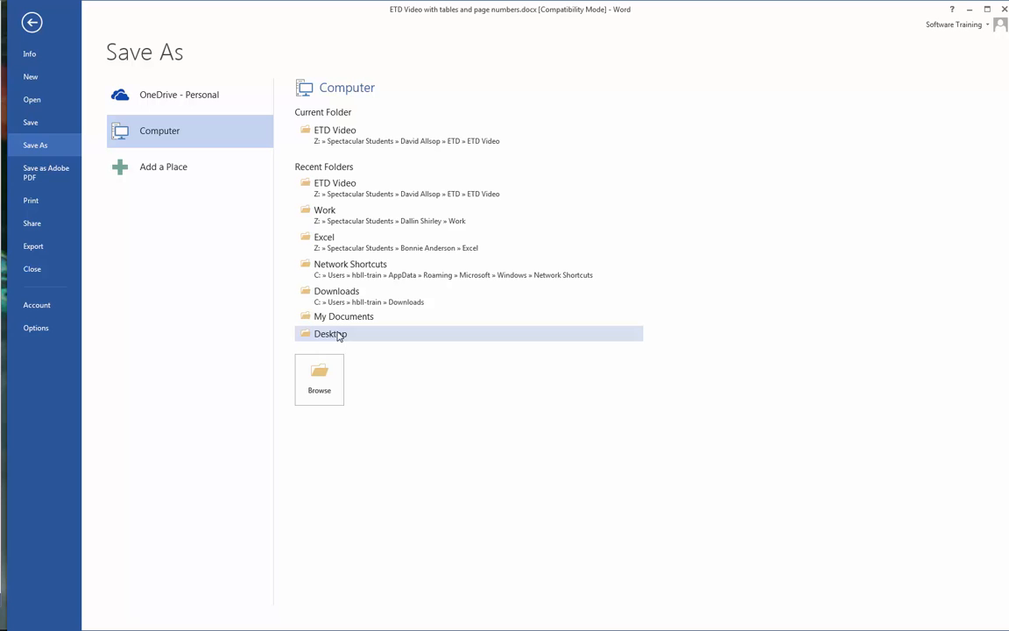
pyautogui.doubleClick(330, 333)
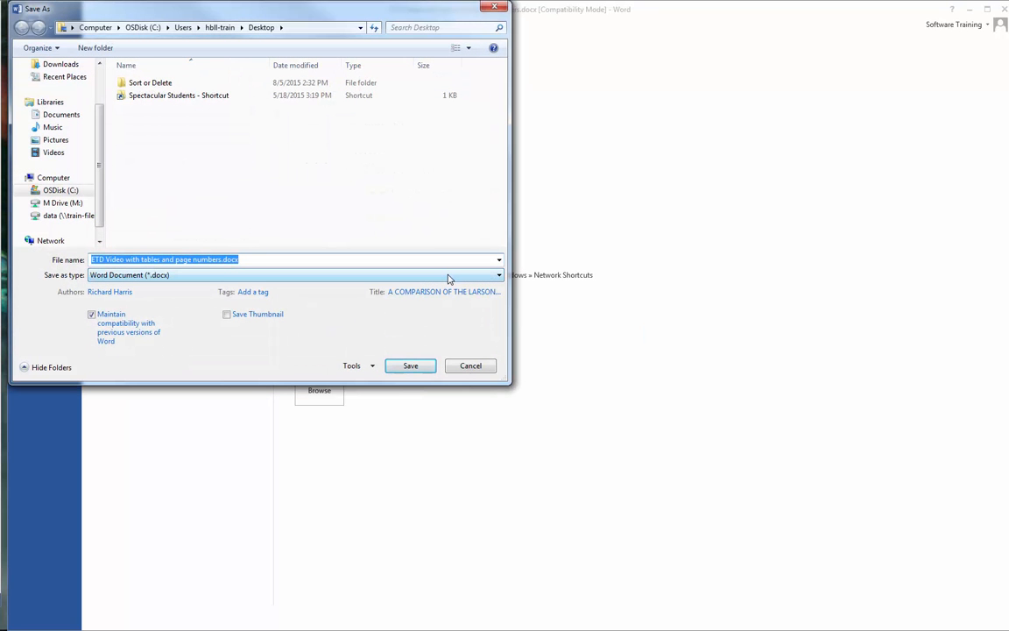
# Step: Export the thesis as PDF with 'Create bookmarks using Headings' enabled, replacing the existing Desktop PDF
pyautogui.click(497, 273)
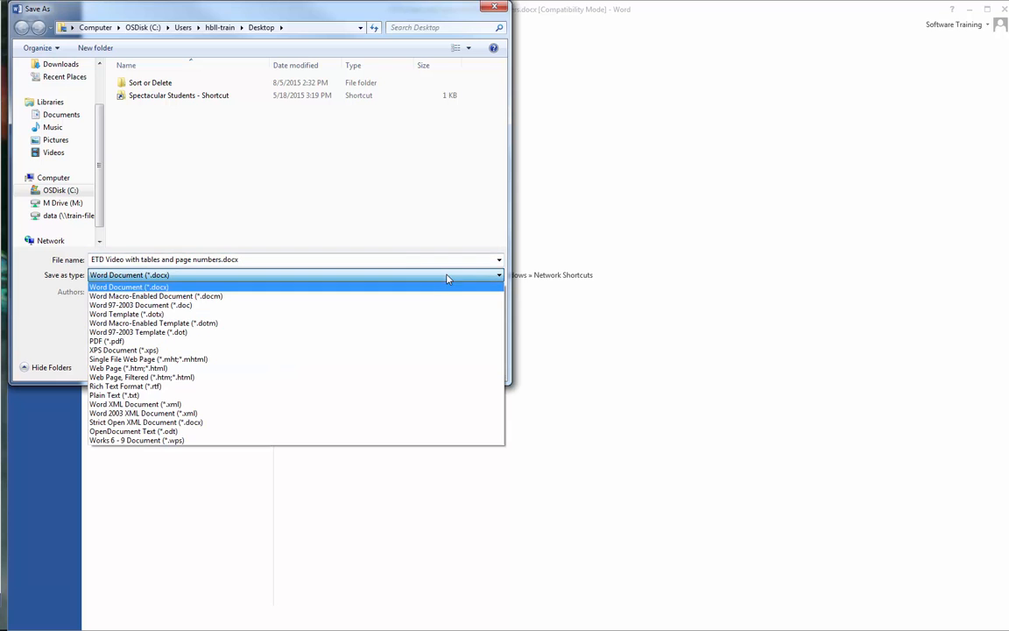
pyautogui.click(105, 340)
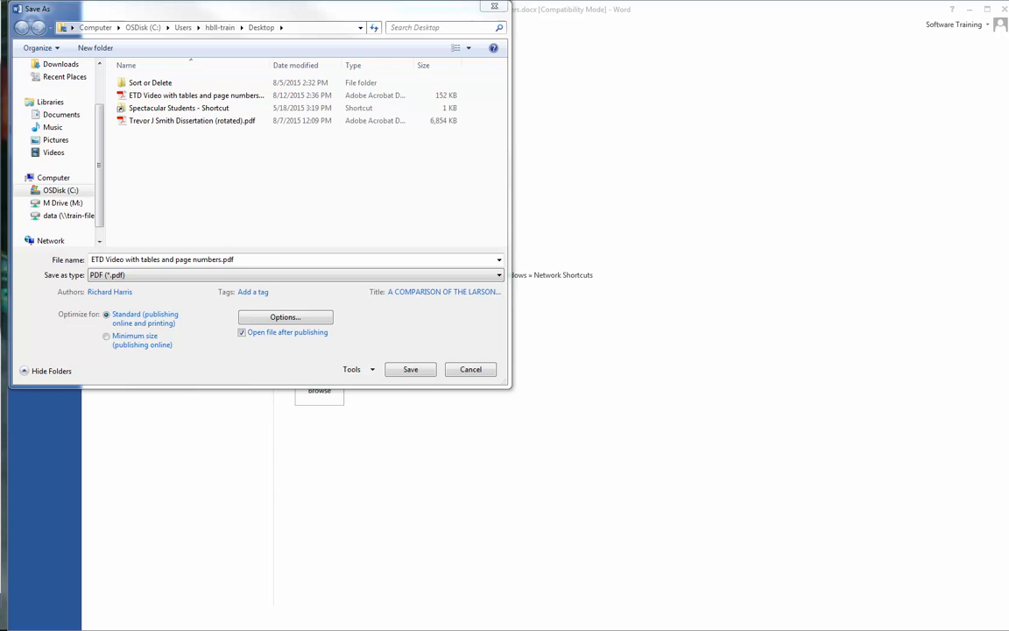
pyautogui.click(284, 317)
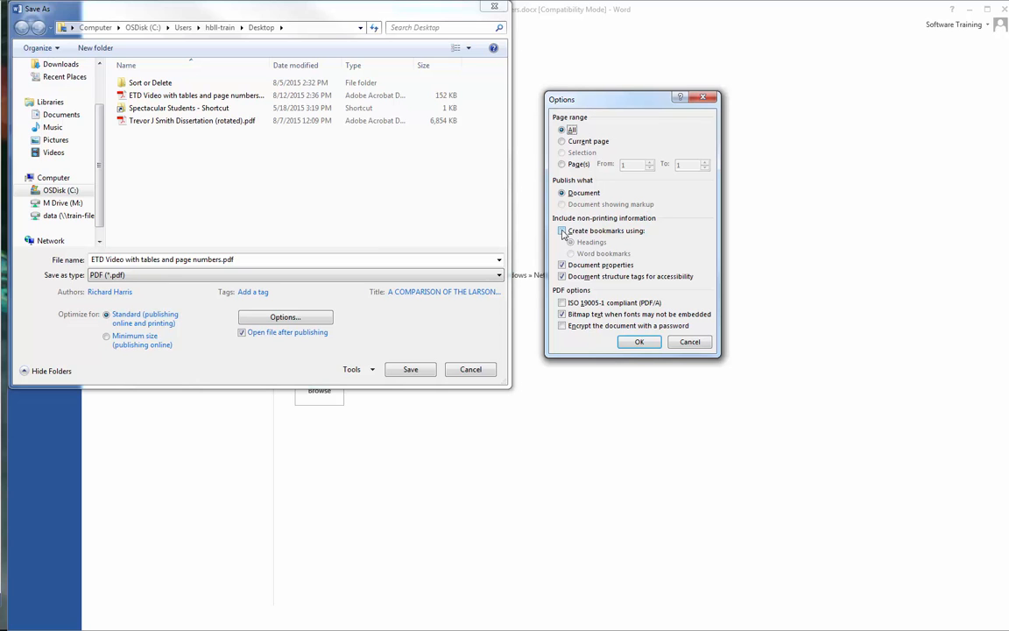
pyautogui.click(562, 232)
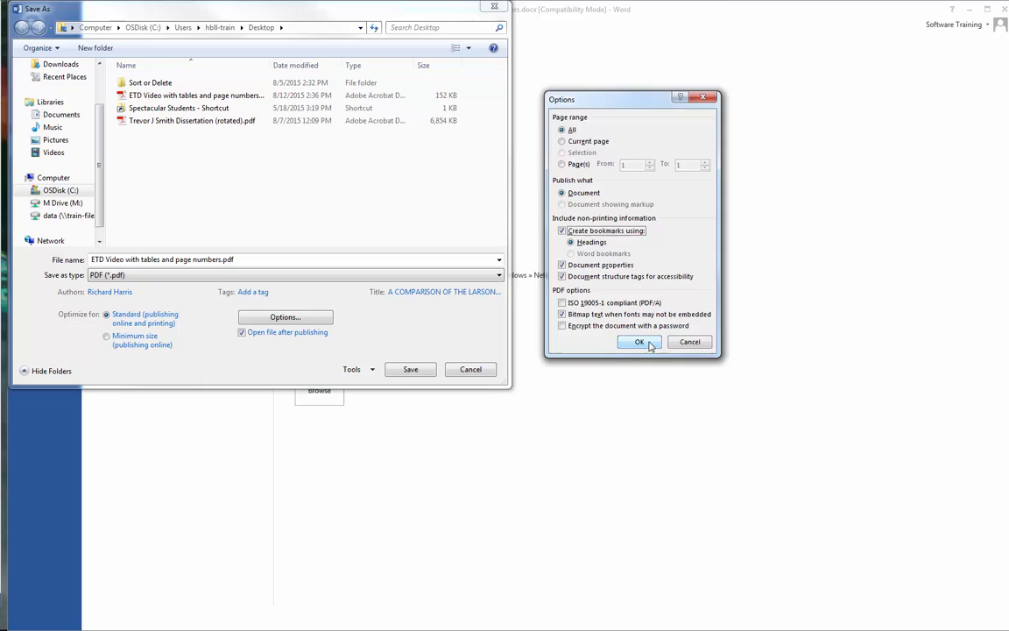
pyautogui.click(638, 342)
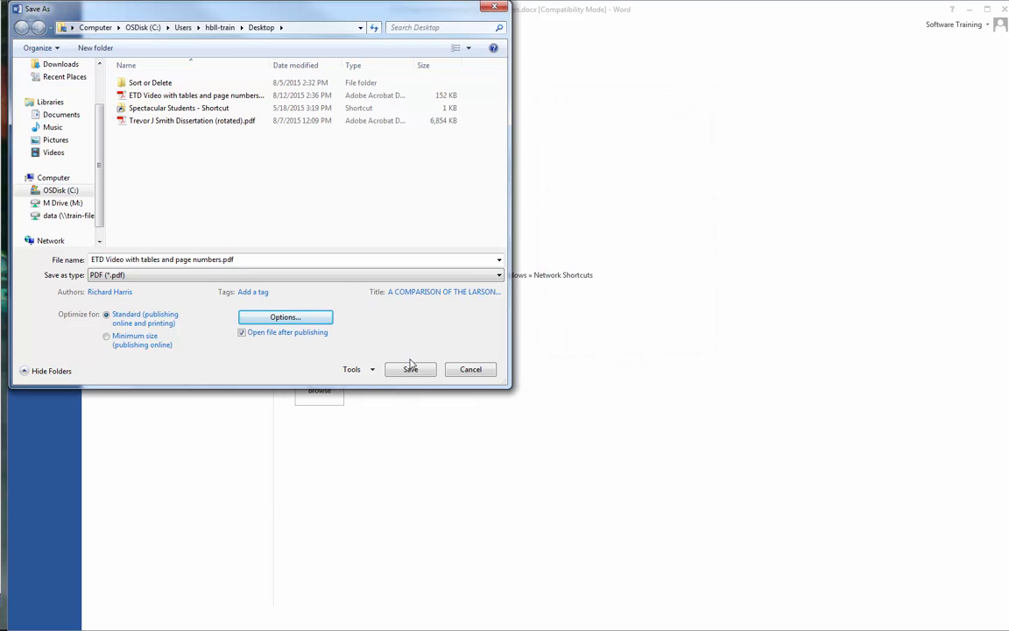
pyautogui.click(410, 367)
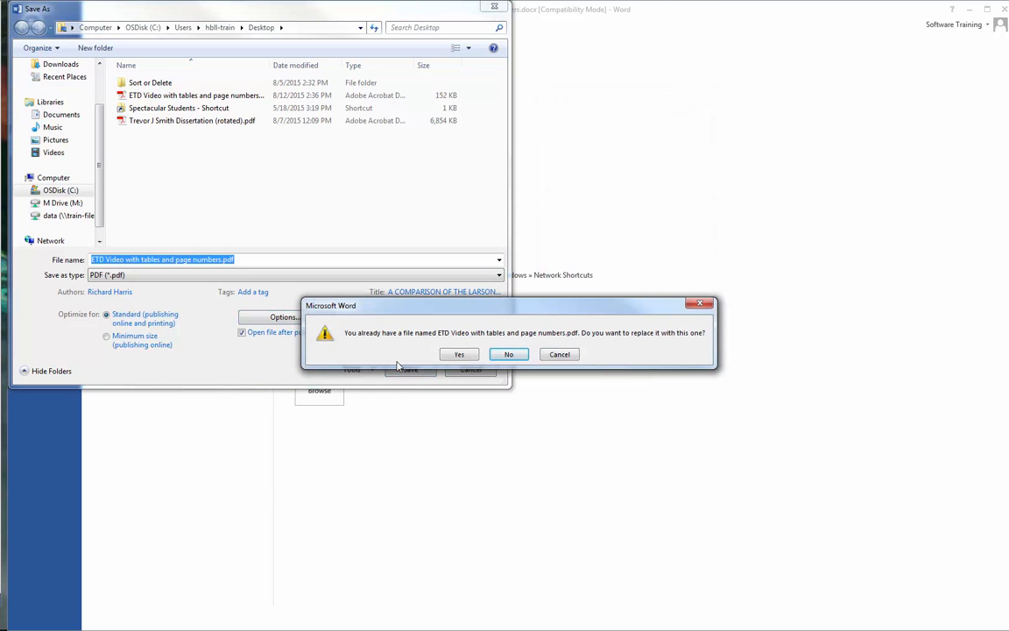
pyautogui.click(508, 354)
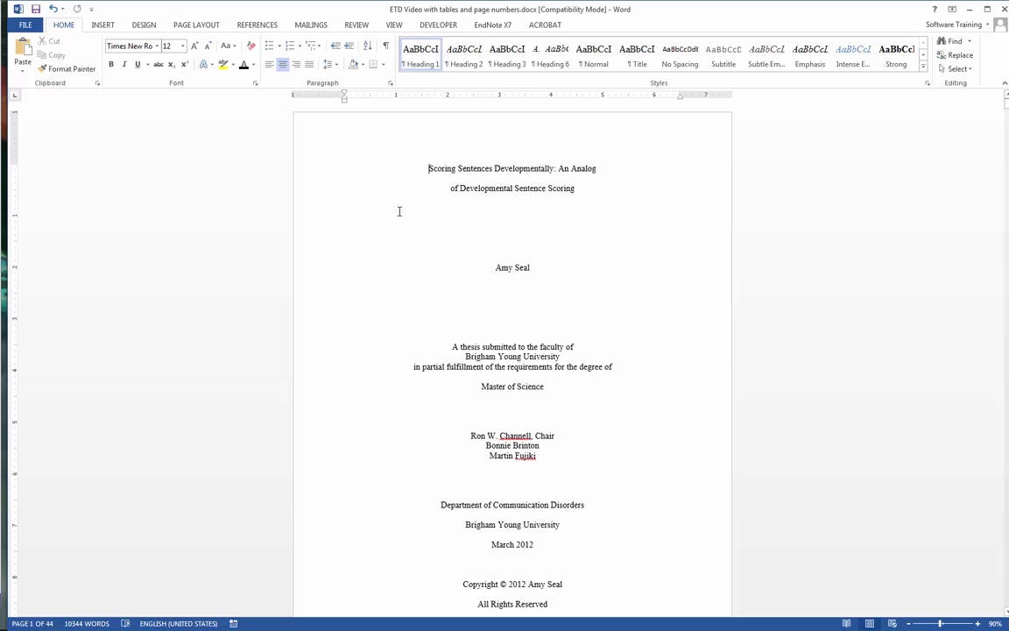
# Step: Start Save as Adobe PDF, allow the save, and enable Convert Word Headings to Bookmarks
pyautogui.click(25, 24)
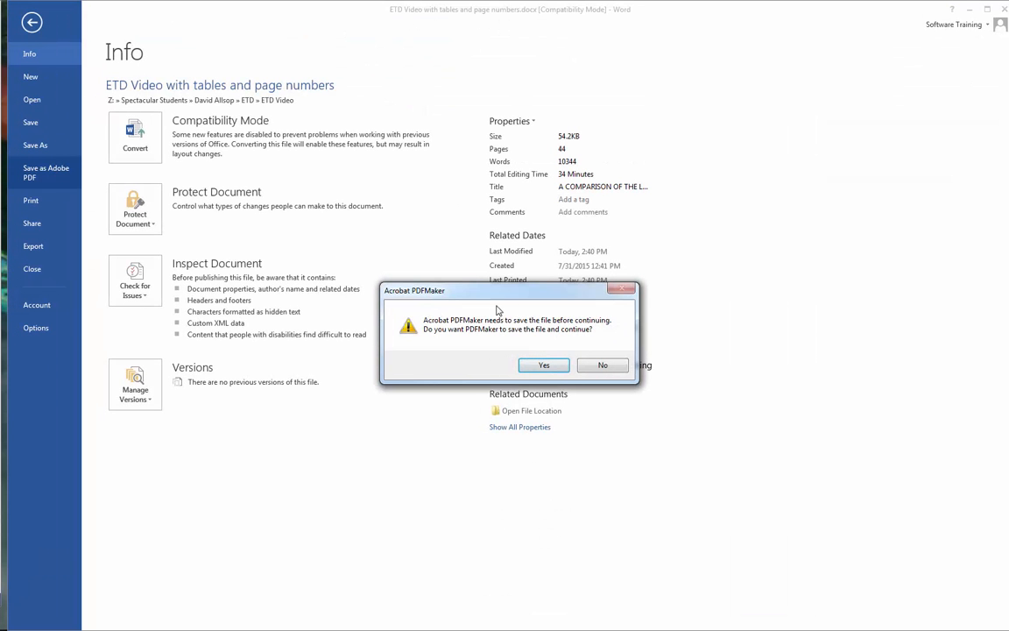
pyautogui.click(543, 366)
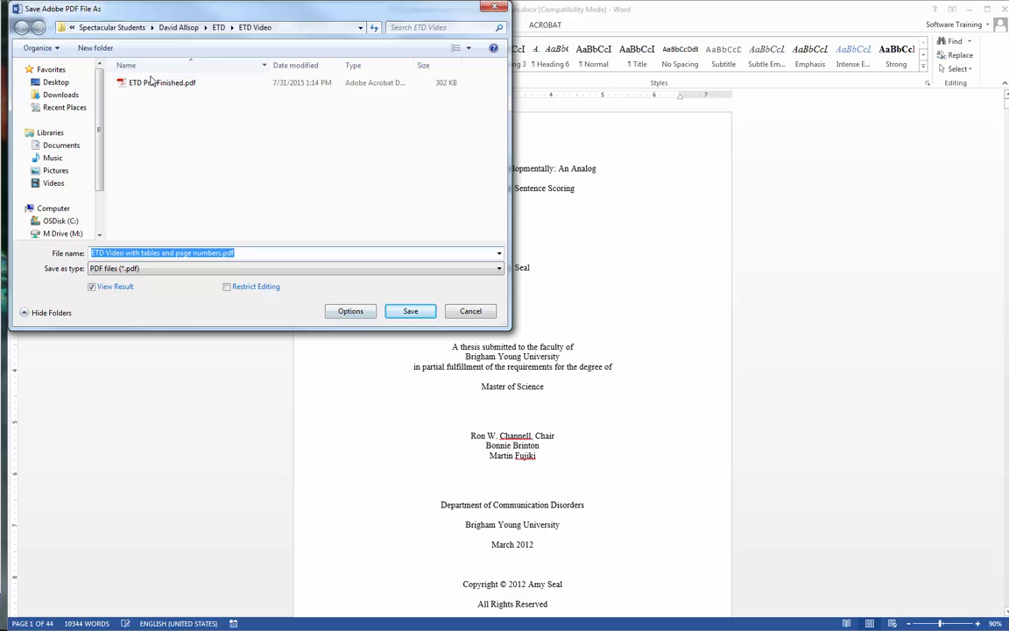
pyautogui.click(161, 82)
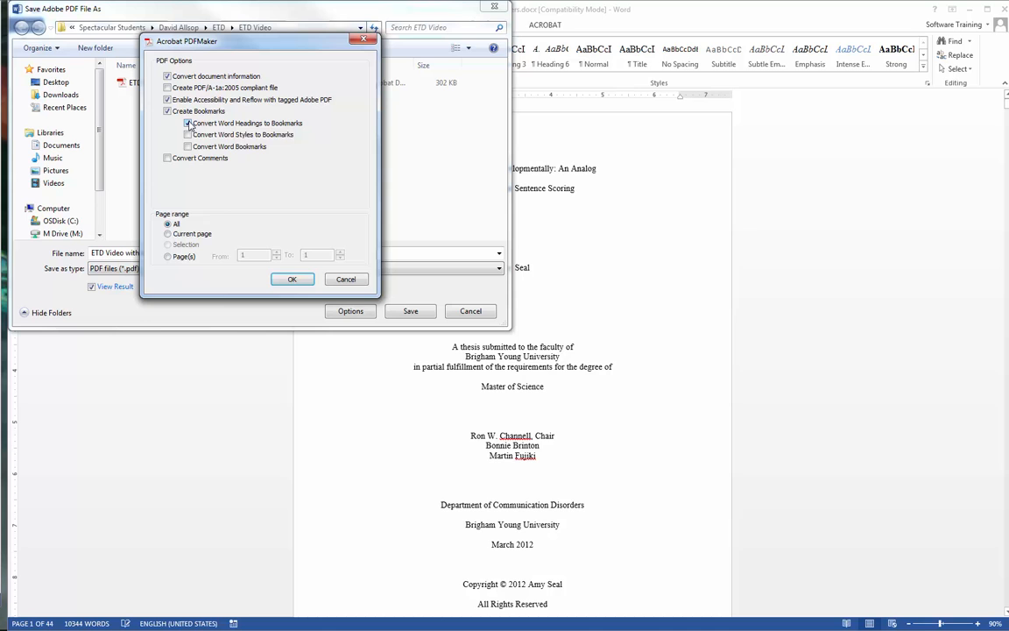
pyautogui.moveTo(203, 134)
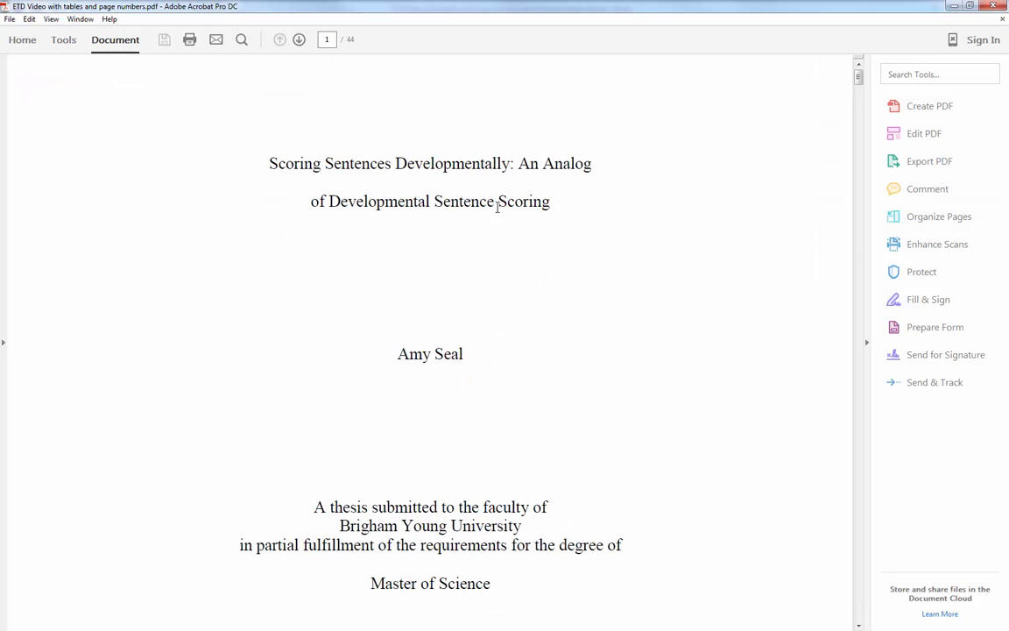
pyautogui.moveTo(229, 179)
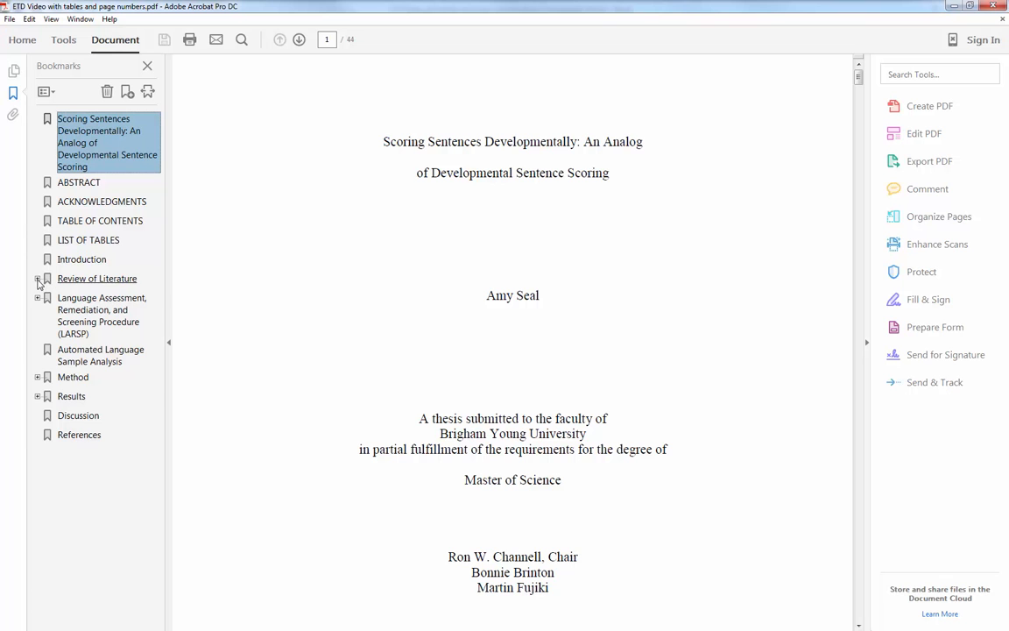
# Step: Expand the Review of Literature bookmark to show its subsections
pyautogui.click(39, 279)
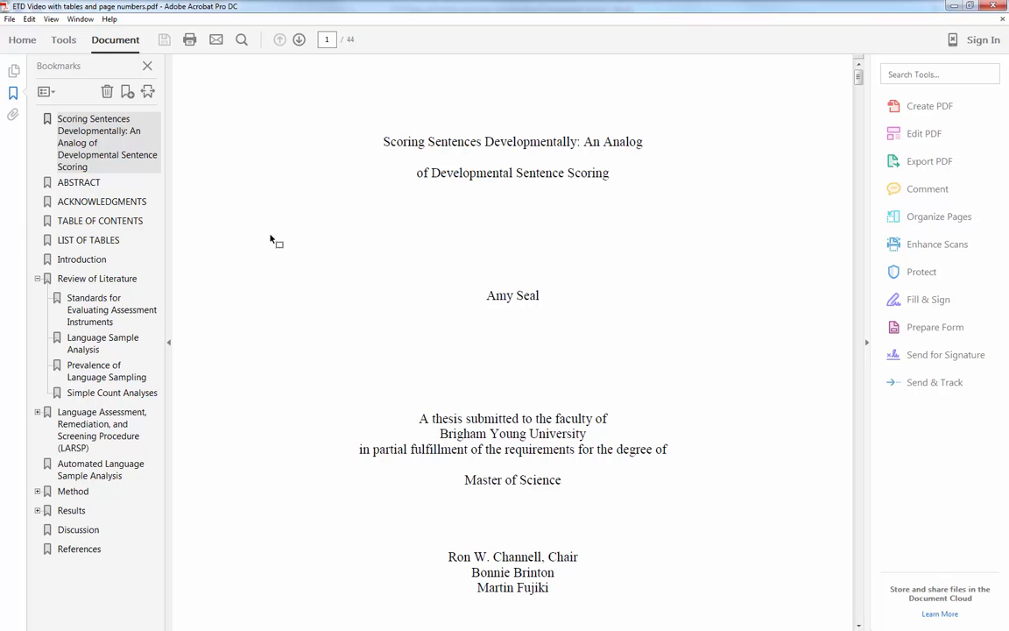
# Step: Set the PDF's initial view in Document Properties to Bookmarks Panel and Page
pyautogui.rightClick(277, 238)
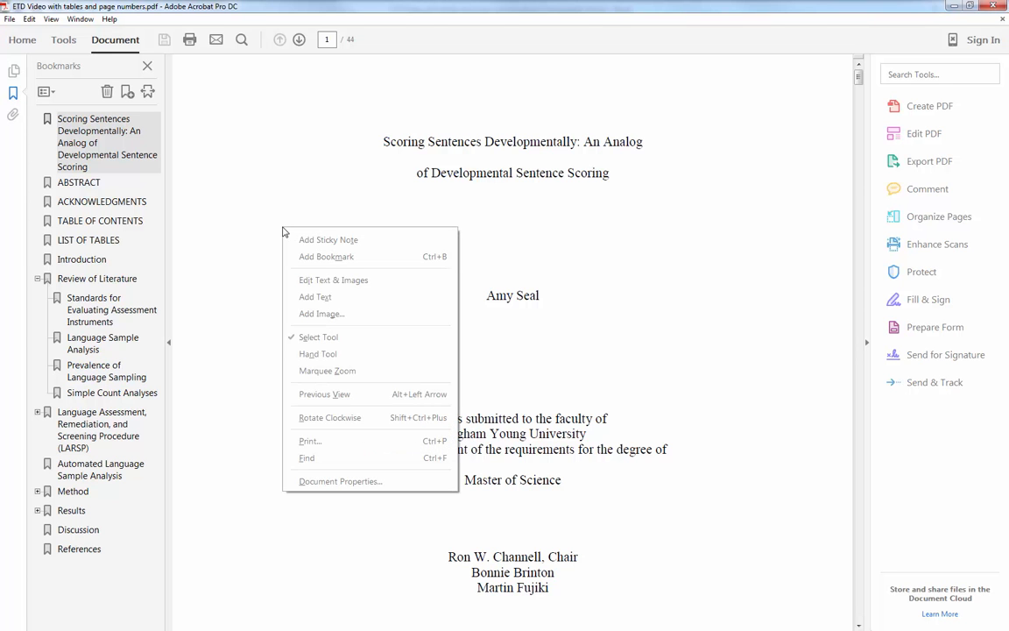
pyautogui.click(302, 217)
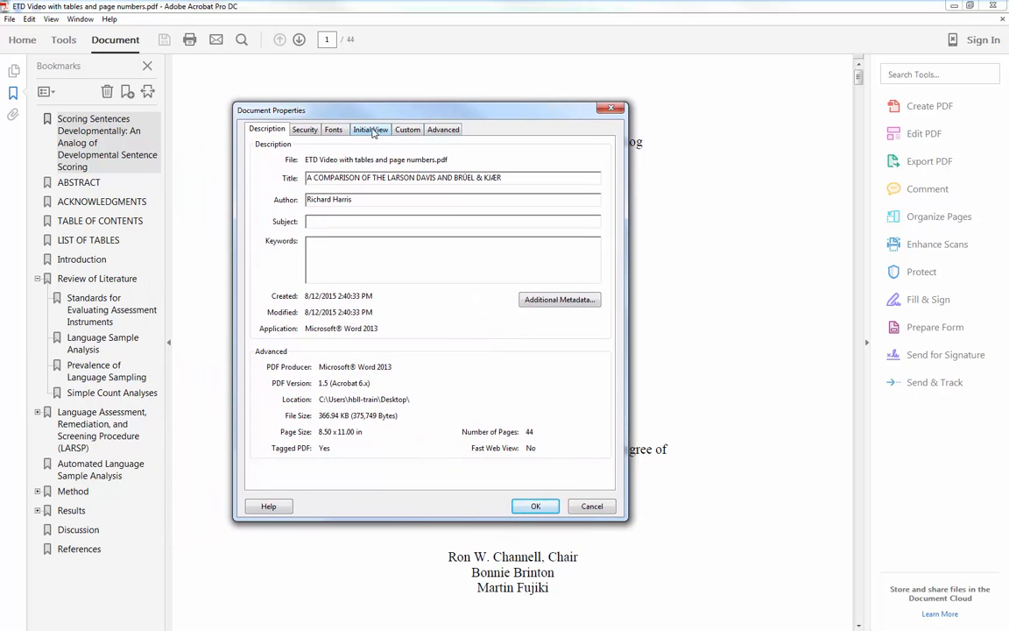
pyautogui.click(371, 129)
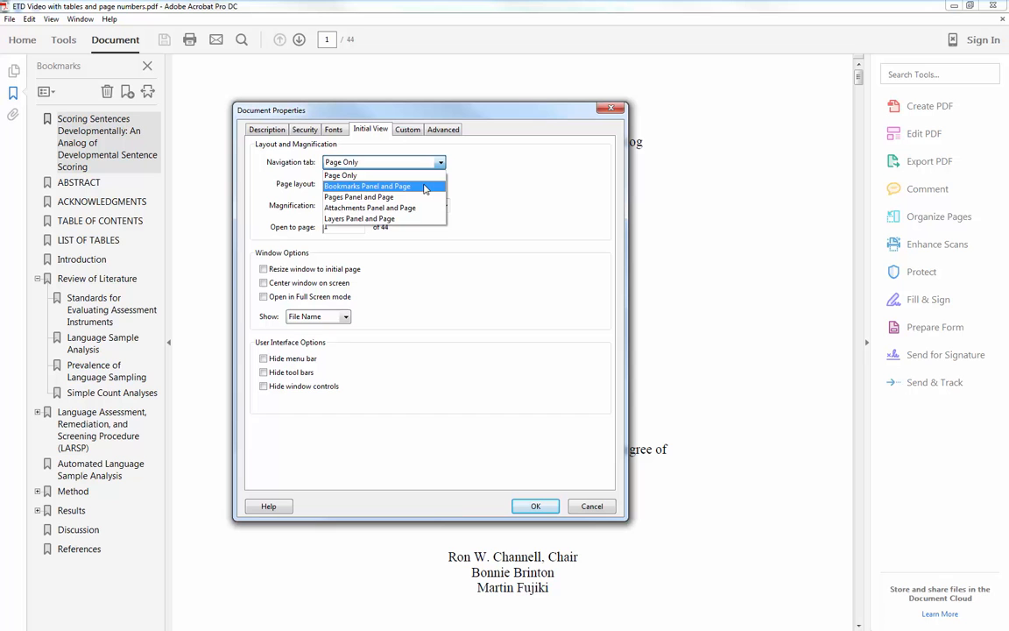
pyautogui.click(368, 186)
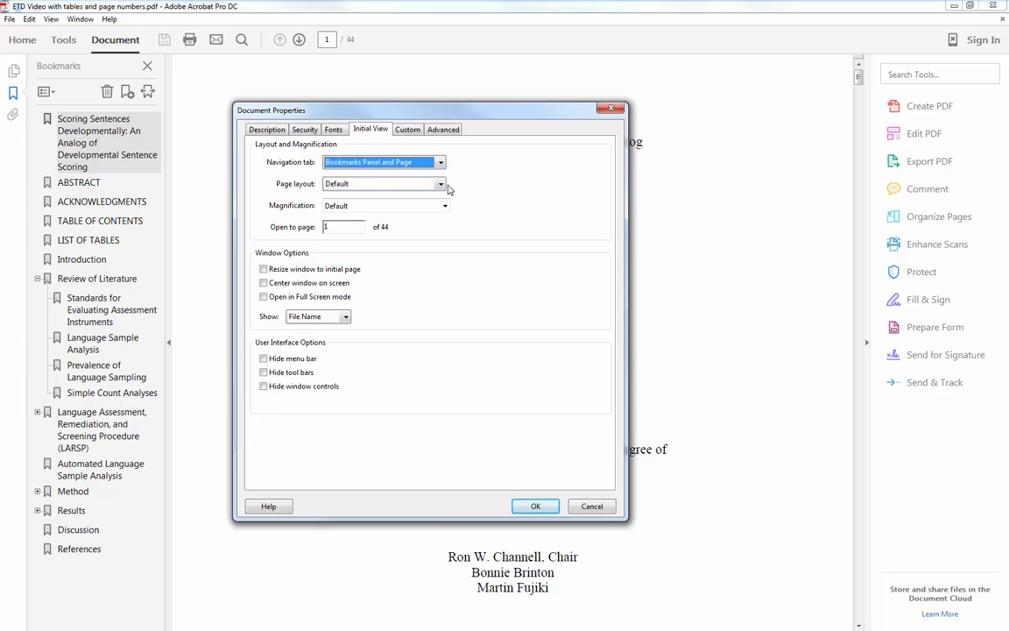
pyautogui.click(536, 504)
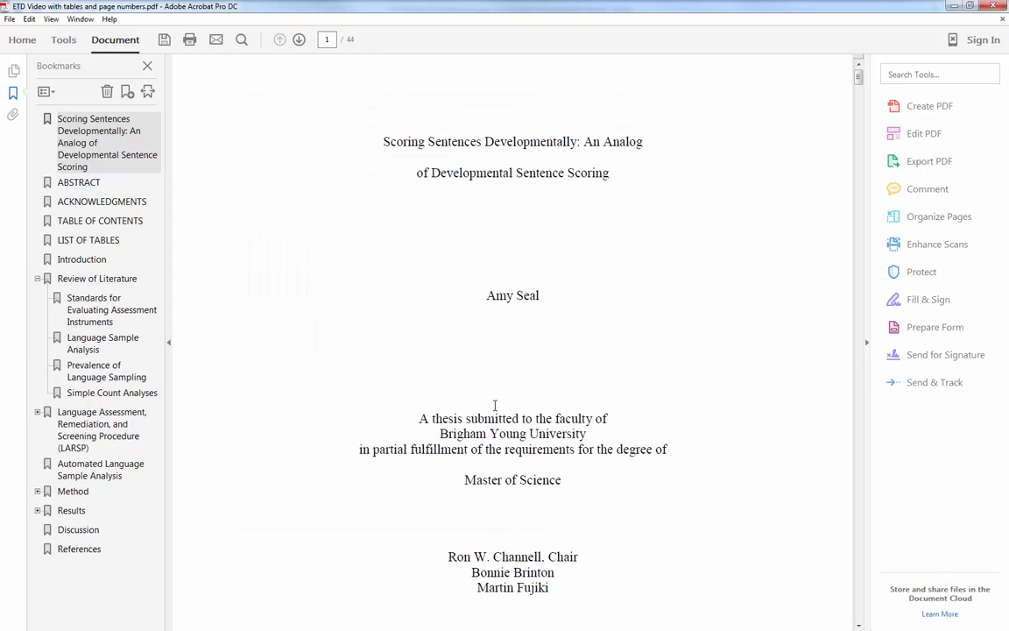
pyautogui.moveTo(394, 224)
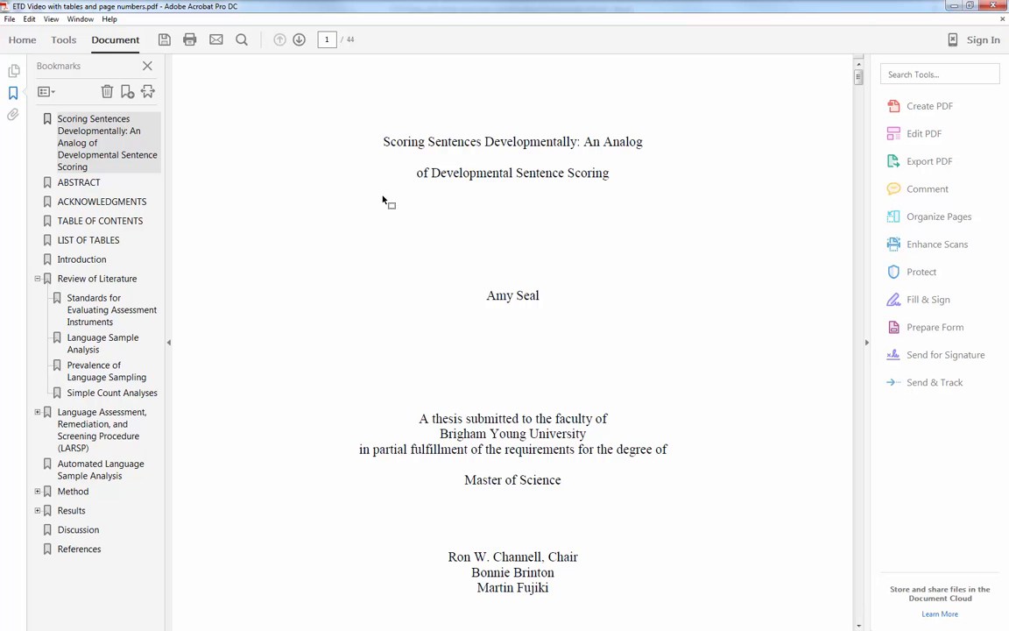
pyautogui.moveTo(389, 194)
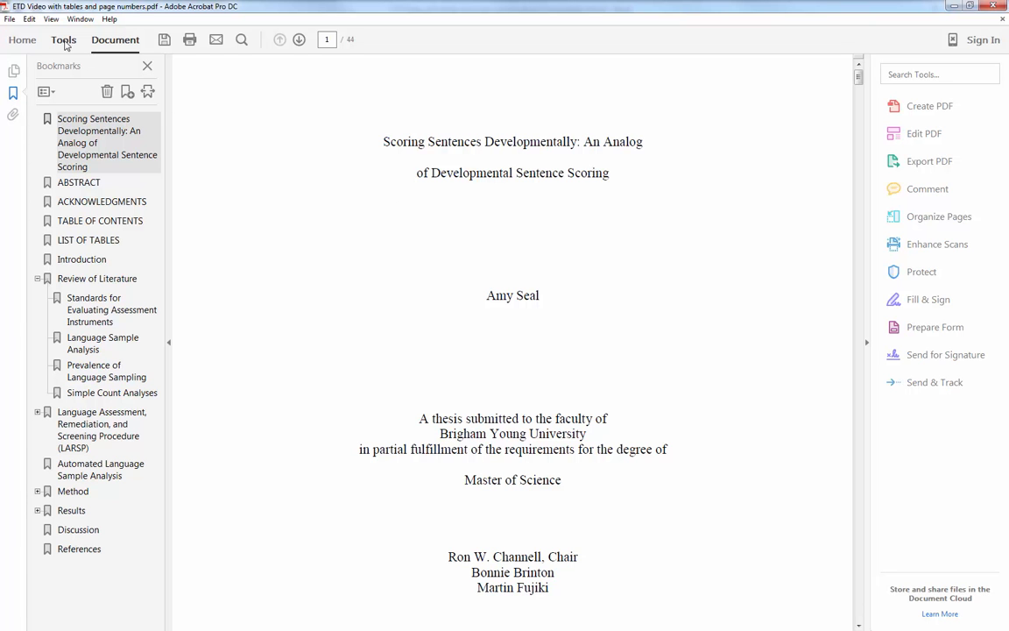
# Step: Run the Preflight 'Embed missing fonts' fixup and save the result over the existing PDF
pyautogui.click(63, 39)
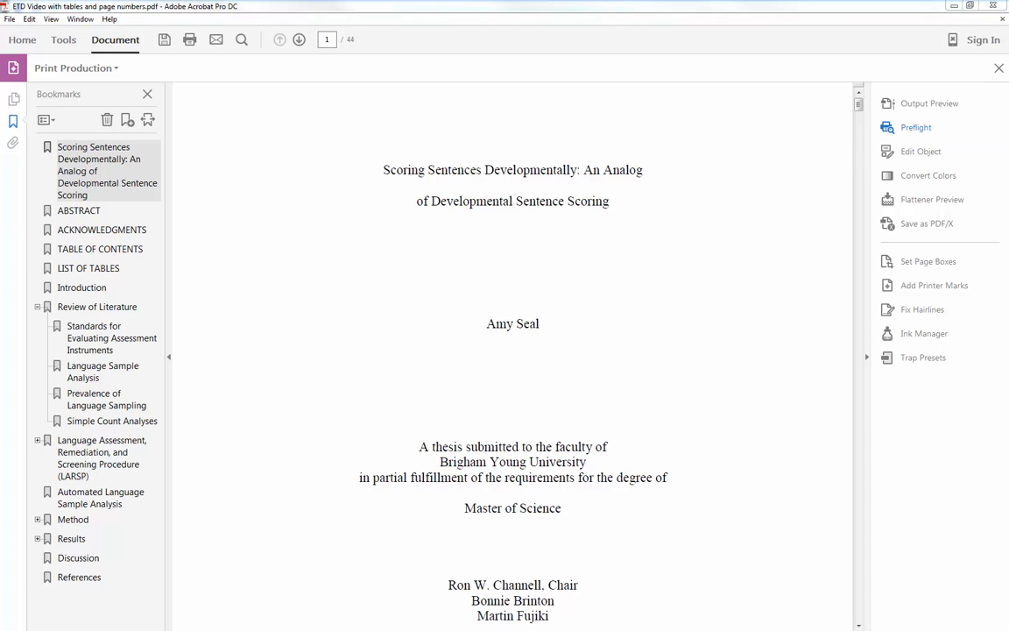
pyautogui.click(916, 127)
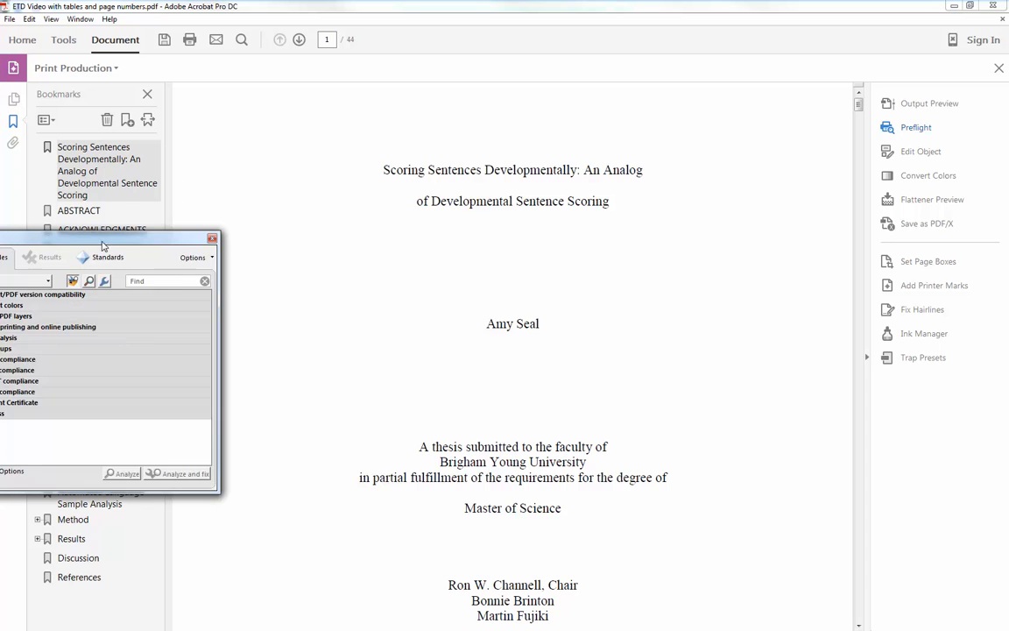
pyautogui.moveTo(105, 239); pyautogui.dragTo(517, 109)
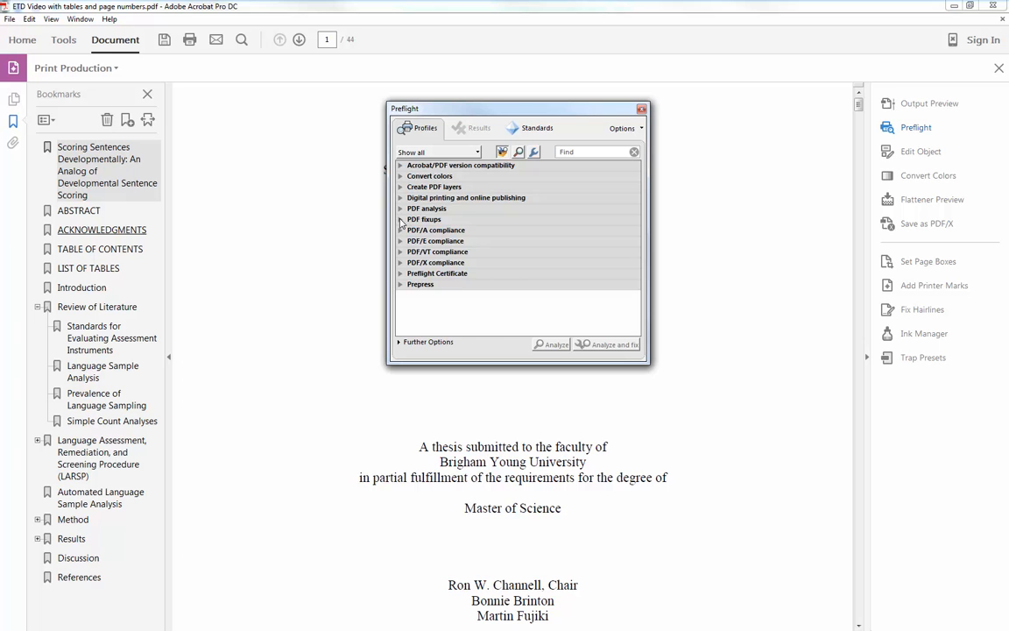
pyautogui.click(424, 219)
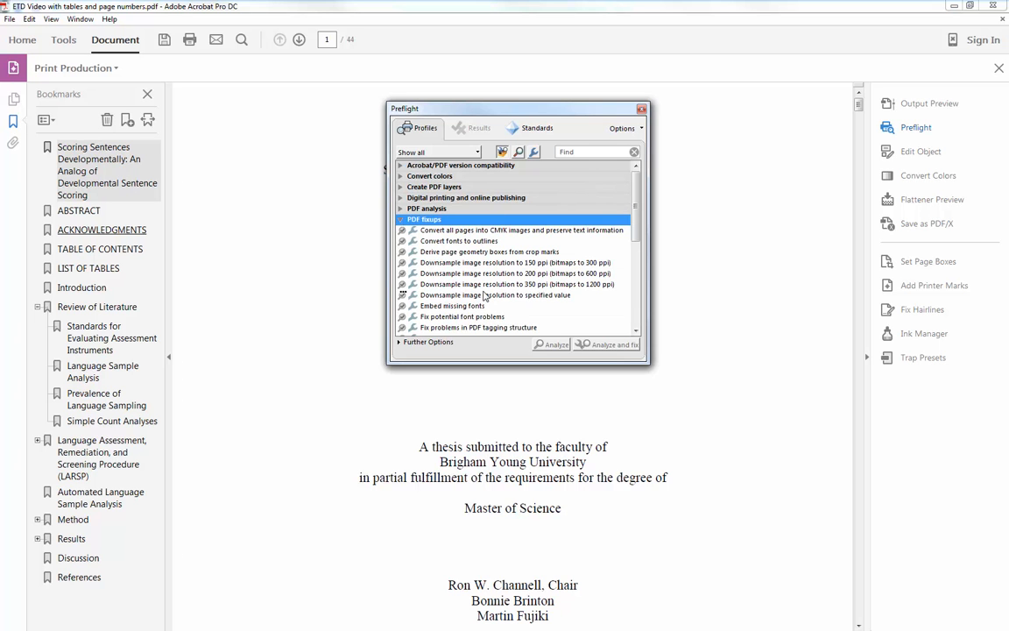
pyautogui.click(451, 305)
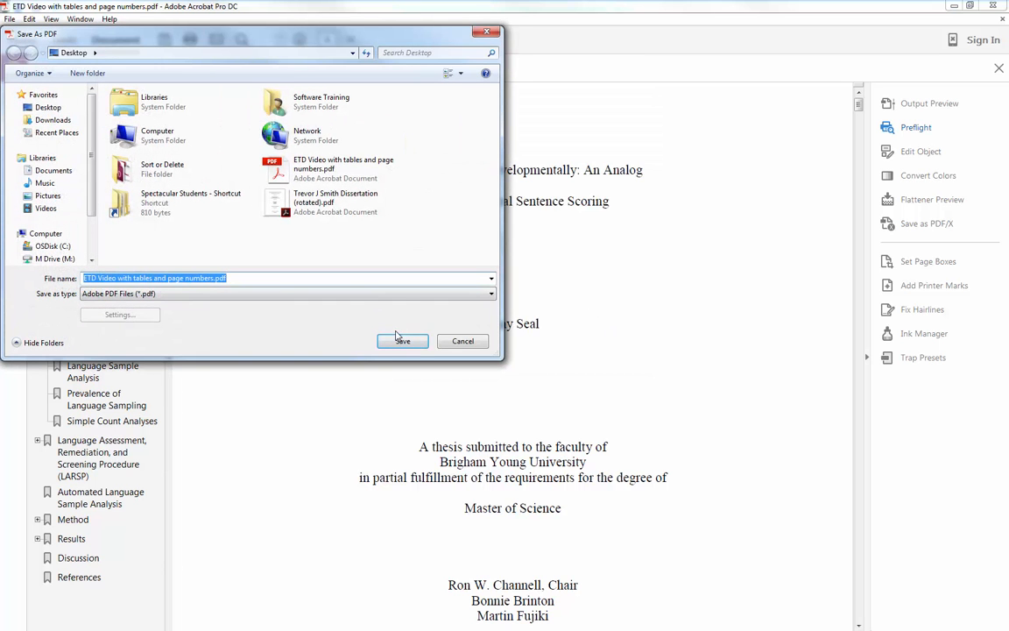
pyautogui.click(403, 339)
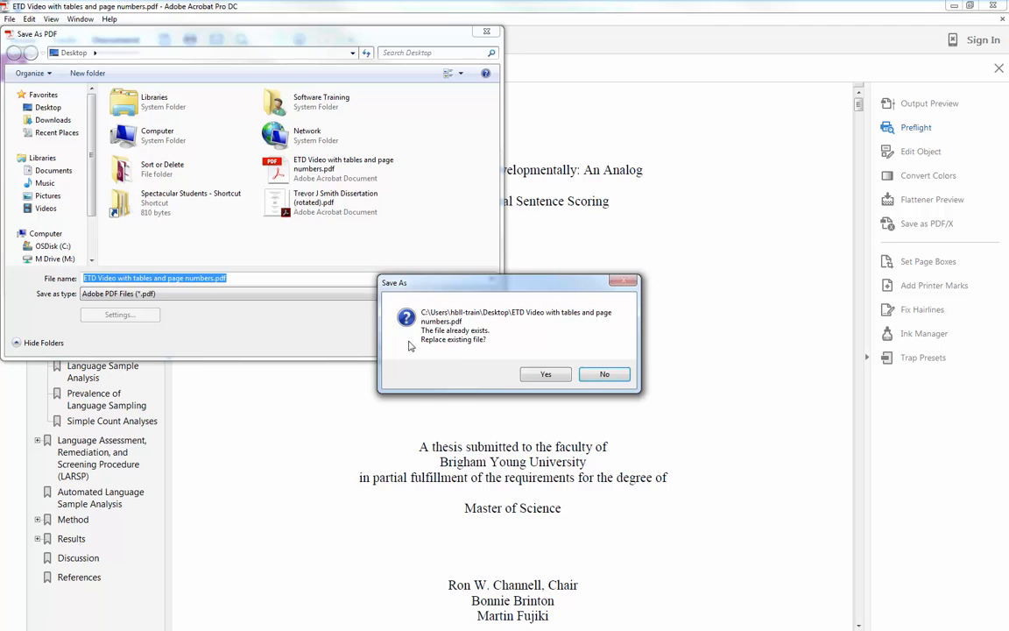
pyautogui.click(547, 375)
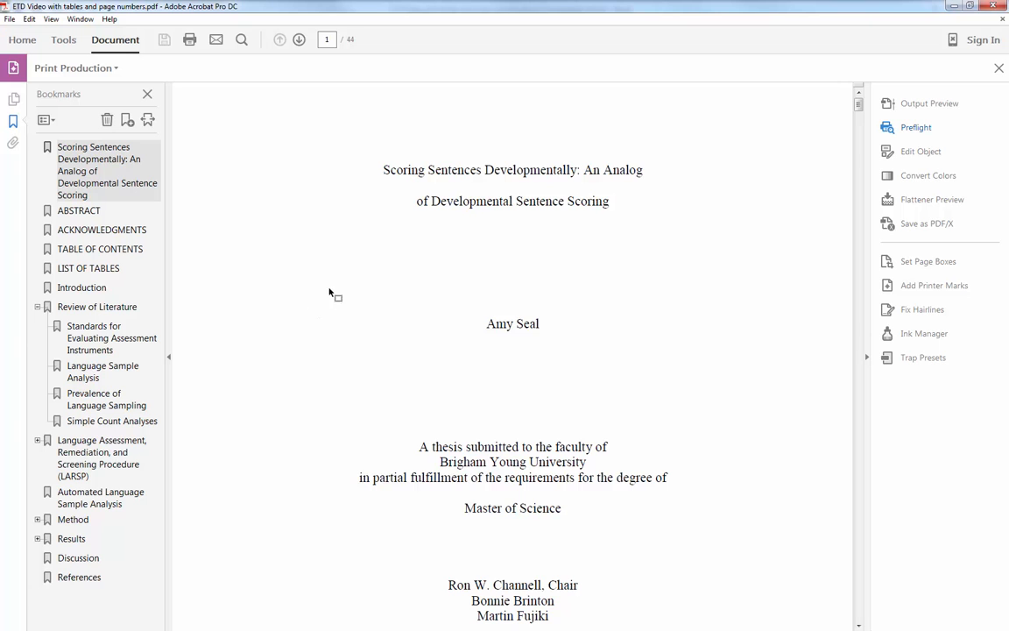
pyautogui.moveTo(340, 282)
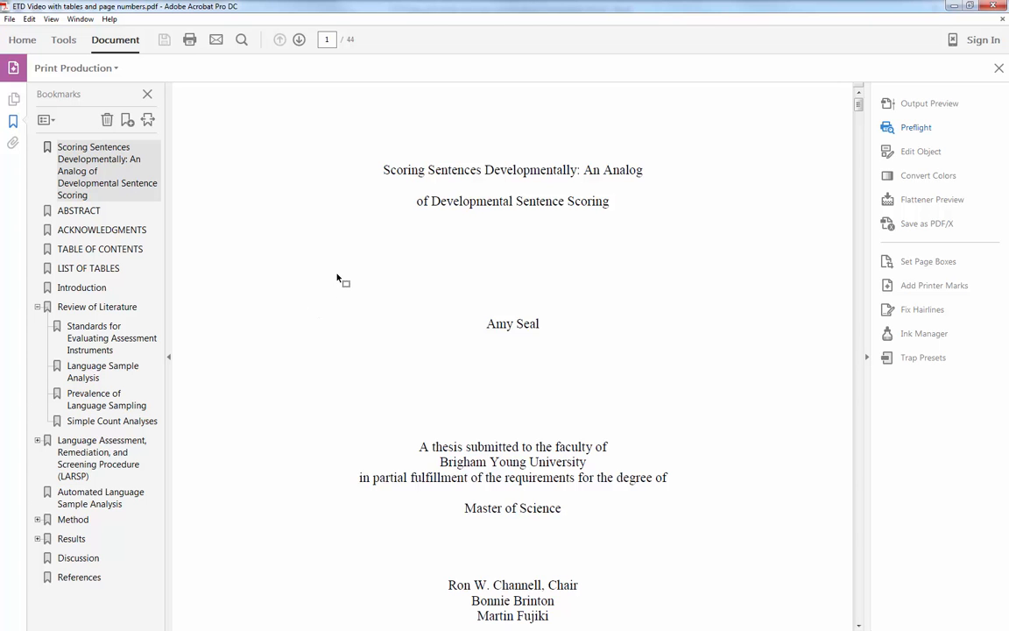
pyautogui.moveTo(371, 308)
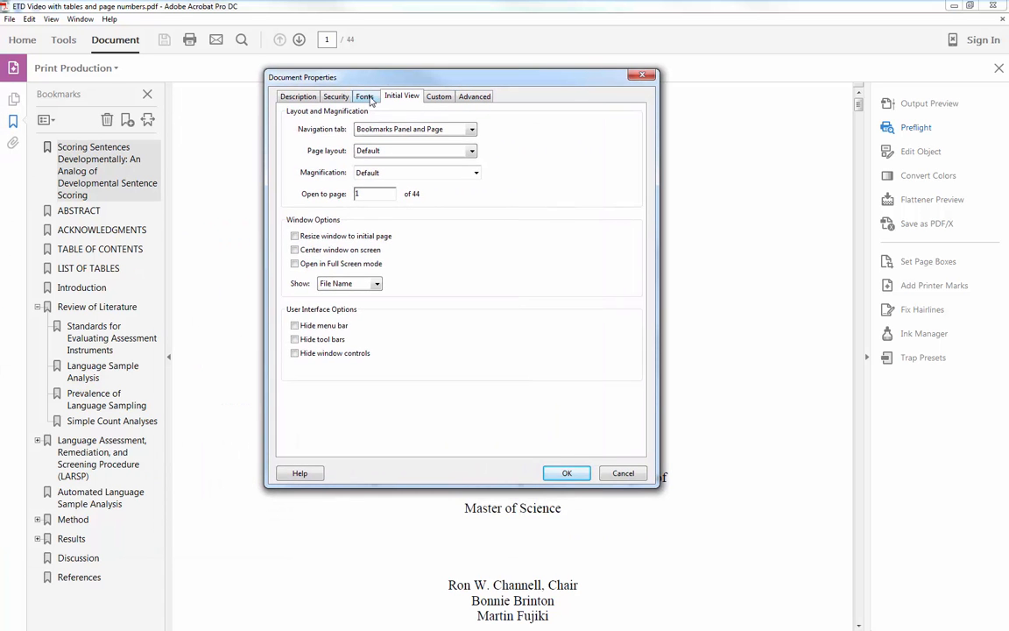
pyautogui.click(364, 95)
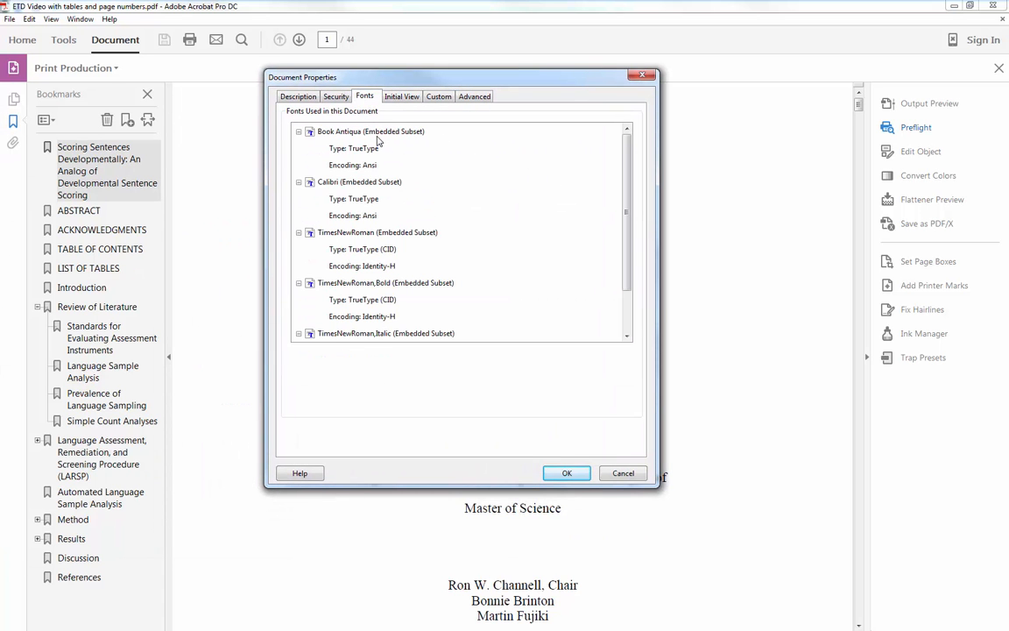
pyautogui.scroll(-3)
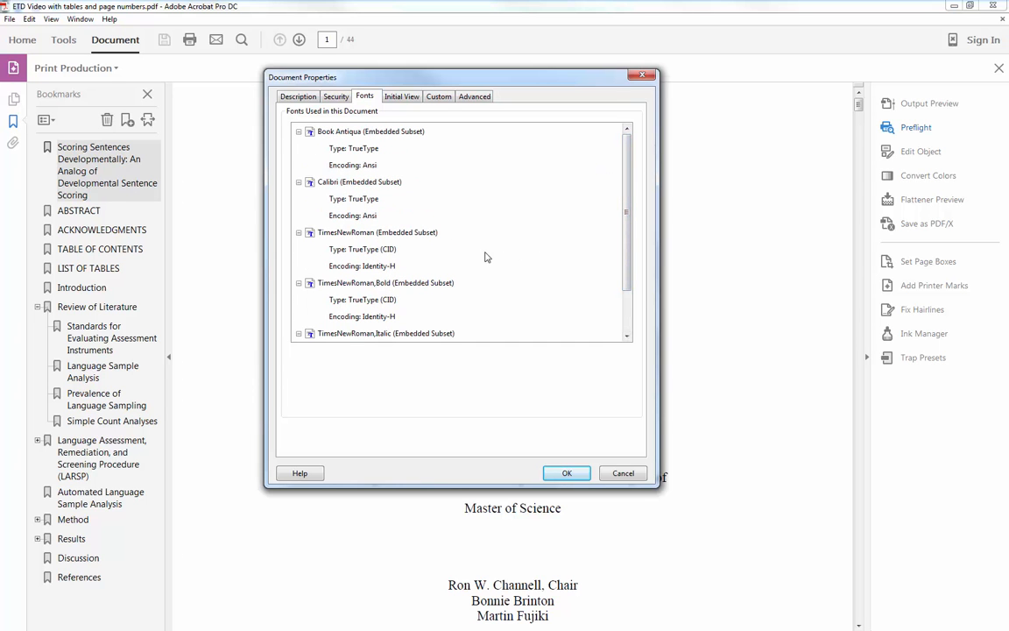
pyautogui.moveTo(466, 237)
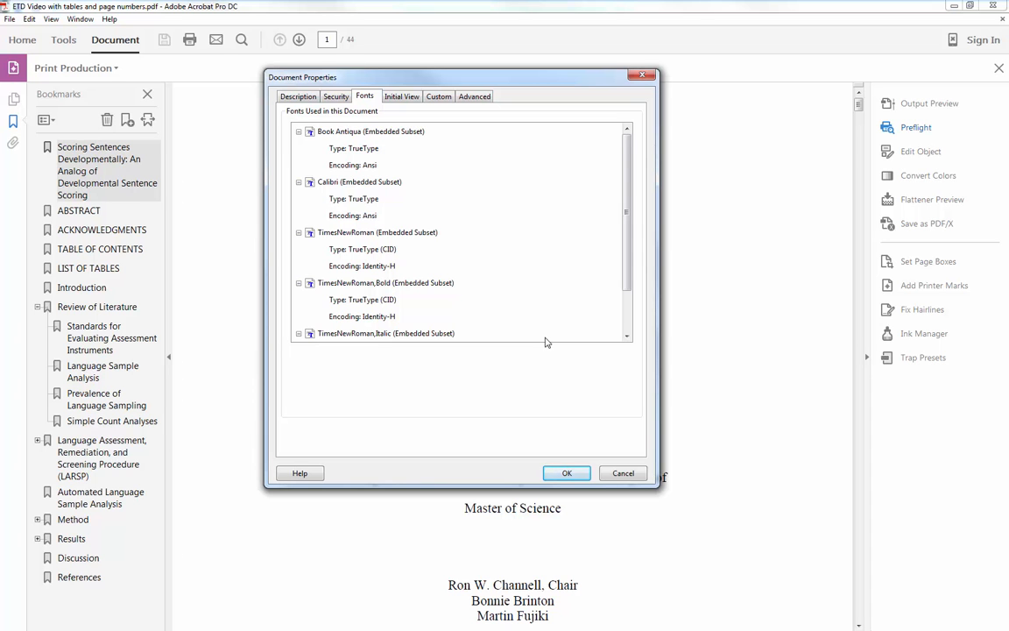
pyautogui.click(565, 473)
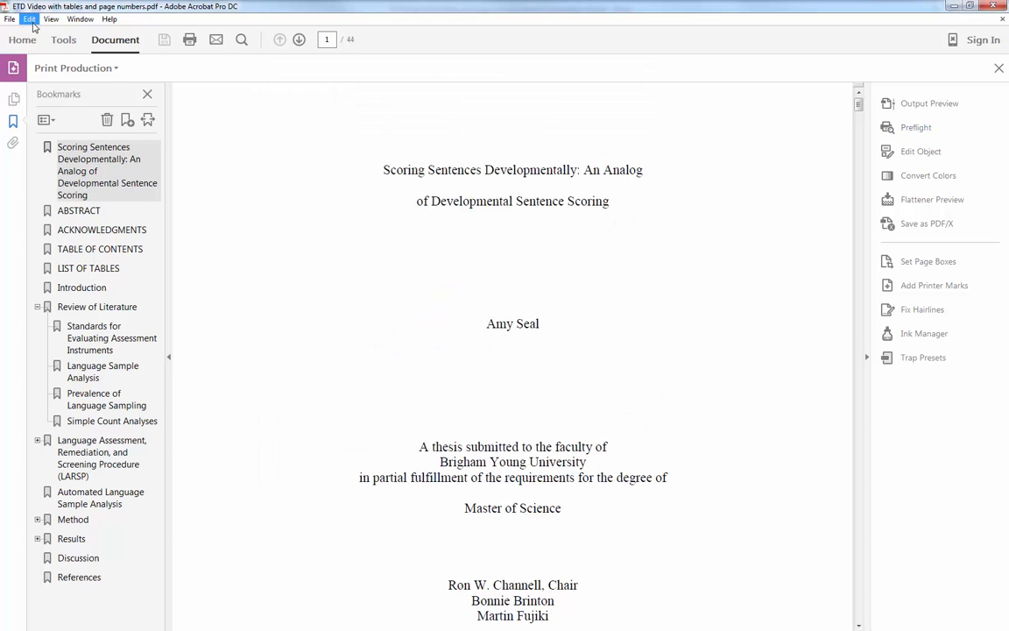
# Step: Save the PDF again to the Desktop via Save As, overwriting the earlier copy
pyautogui.click(10, 17)
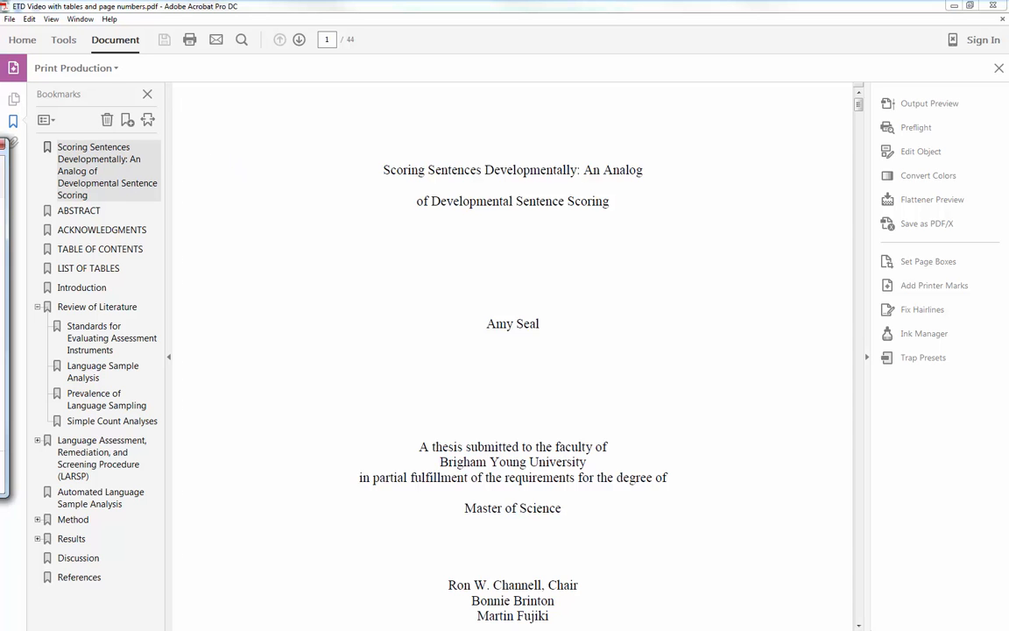
pyautogui.click(925, 223)
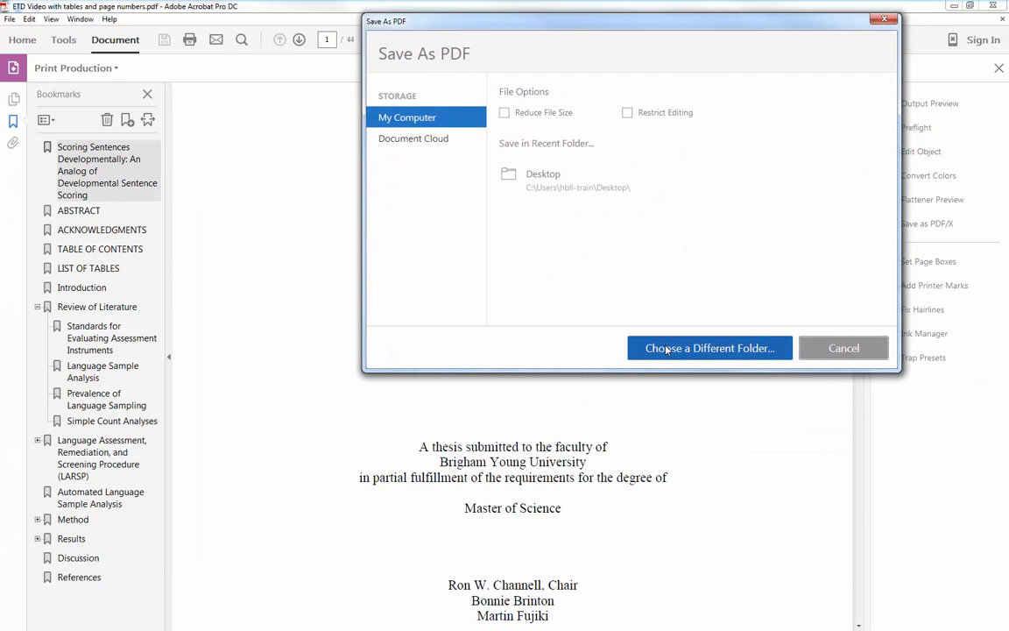
pyautogui.click(707, 347)
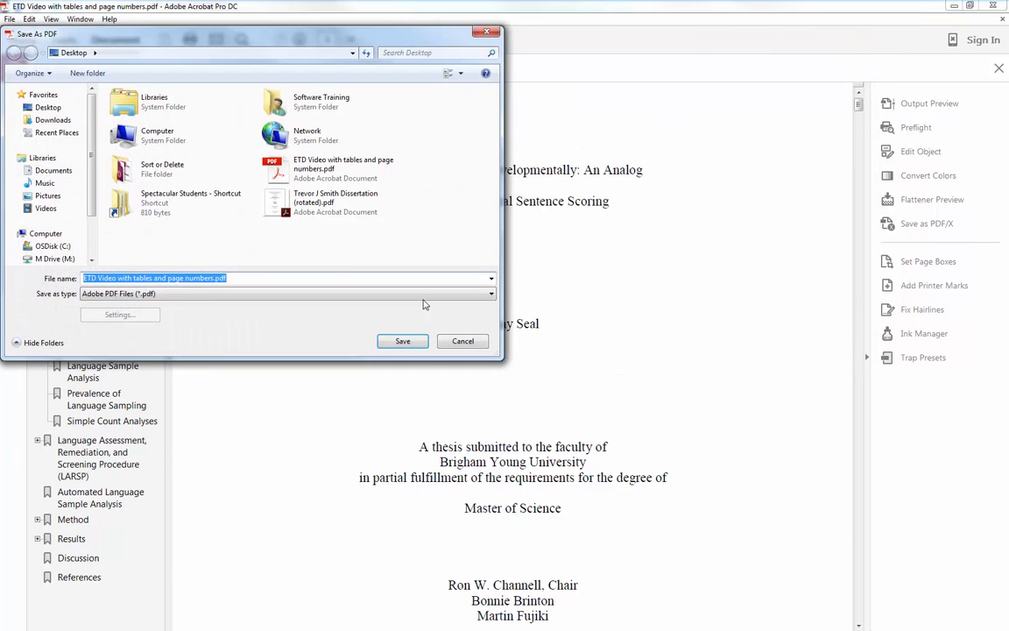
pyautogui.click(403, 340)
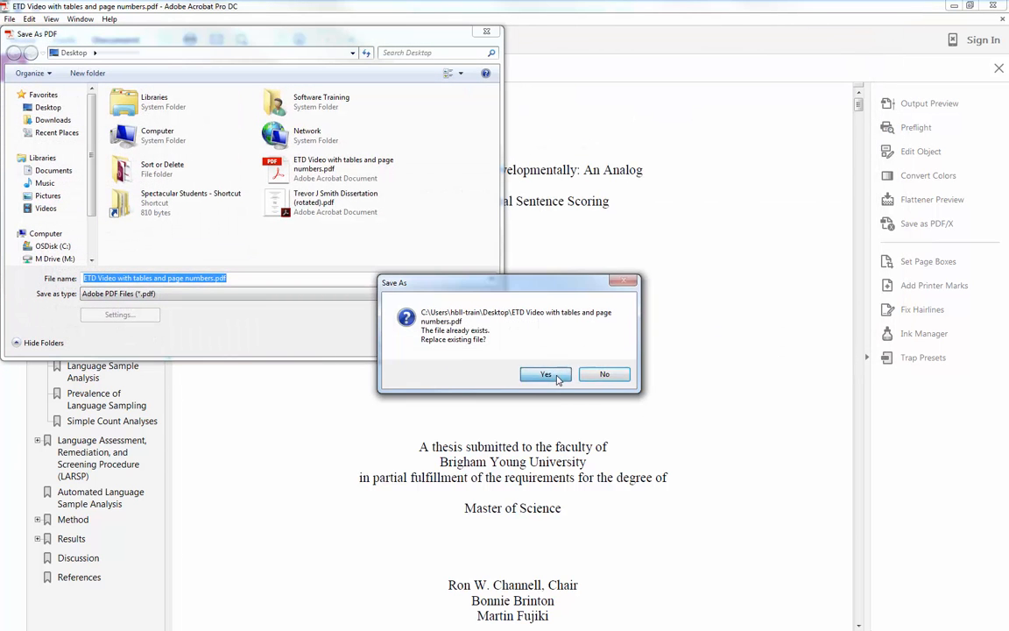
pyautogui.click(547, 375)
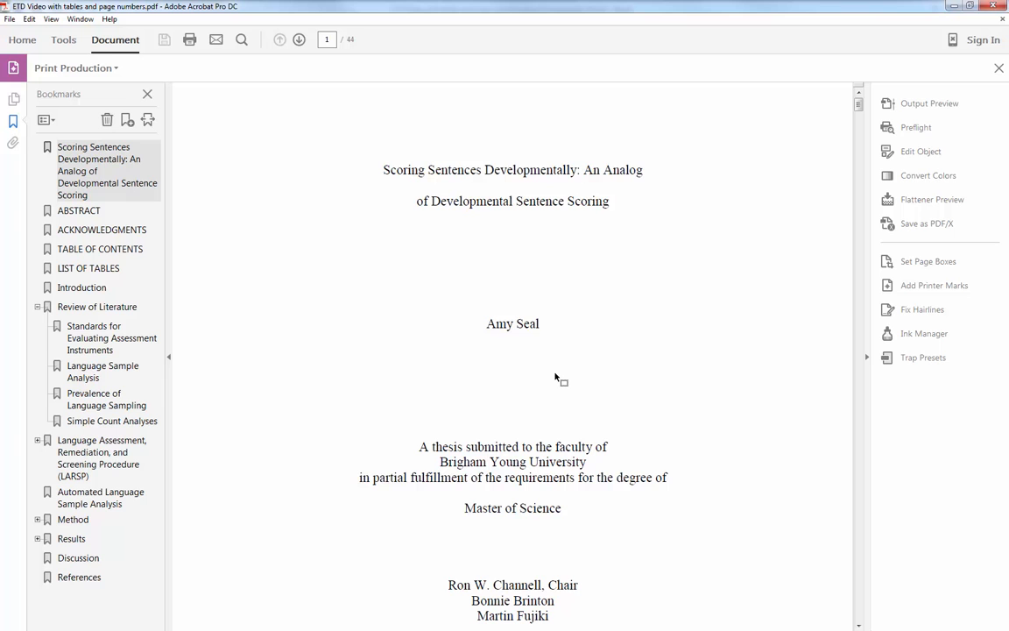